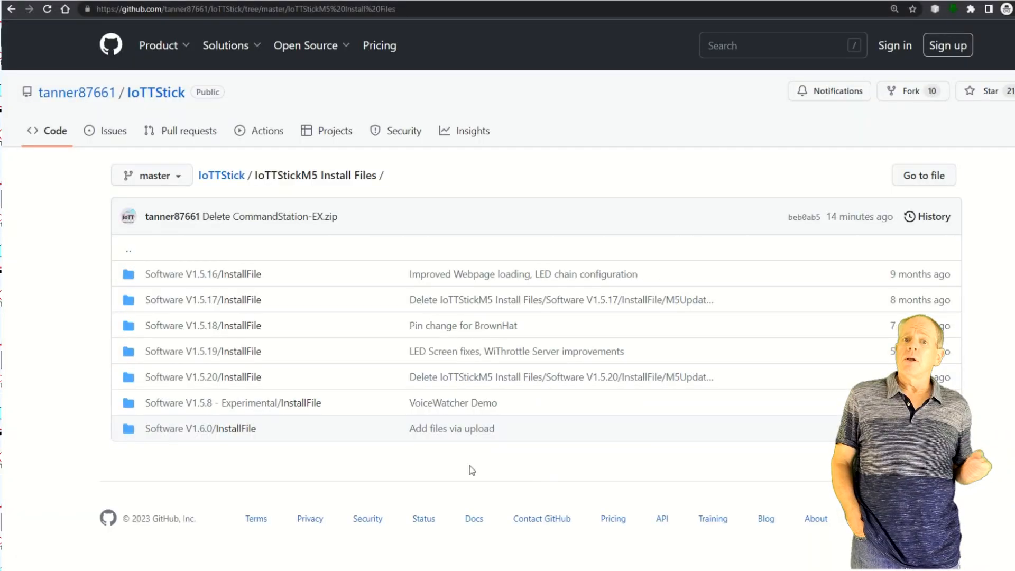
# - Download M5Update.zip from Software V1.6.0/InstallFile to the Desktop and open its context menu
pyautogui.click(200, 427)
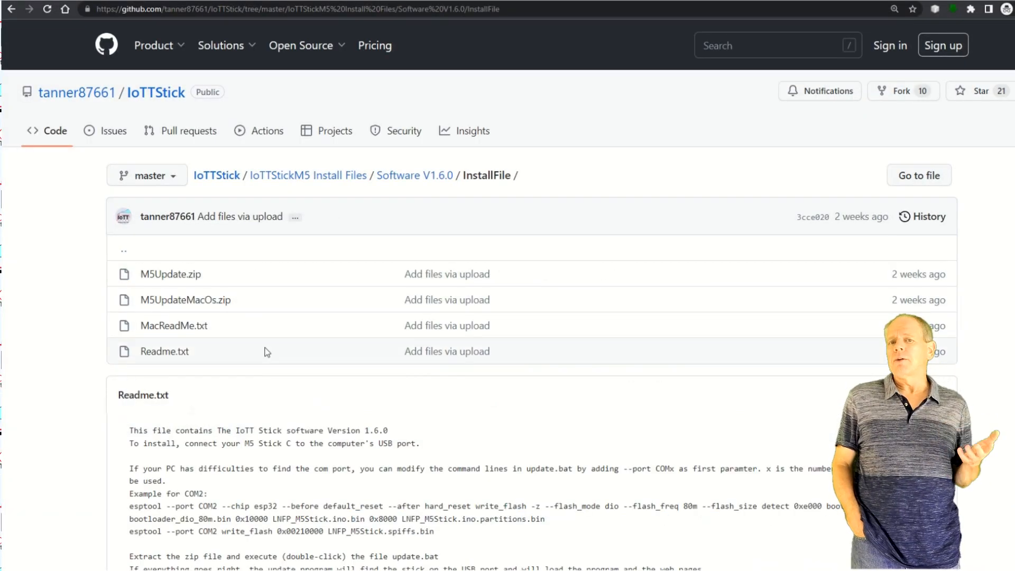
pyautogui.moveTo(196, 263)
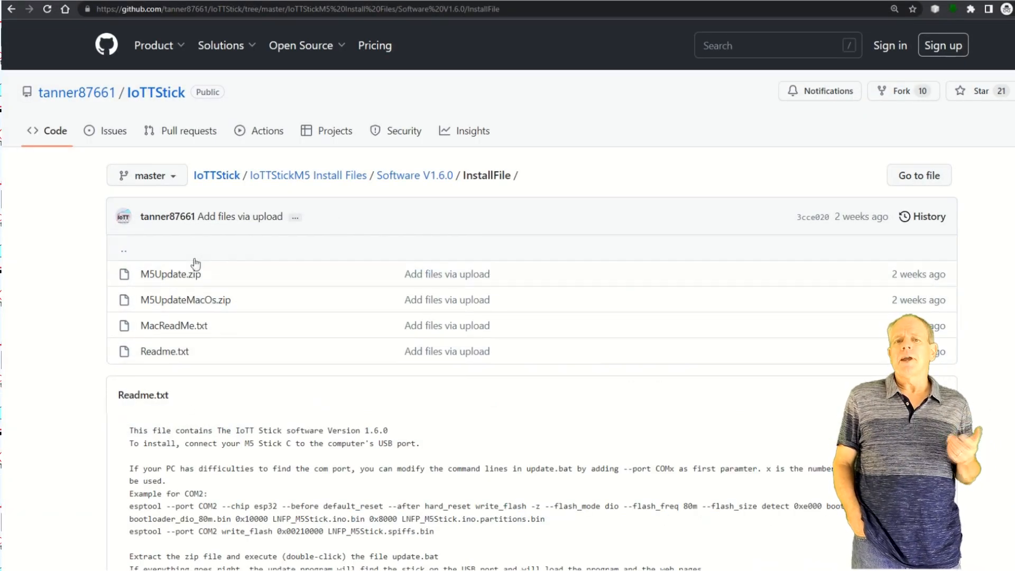
pyautogui.click(170, 274)
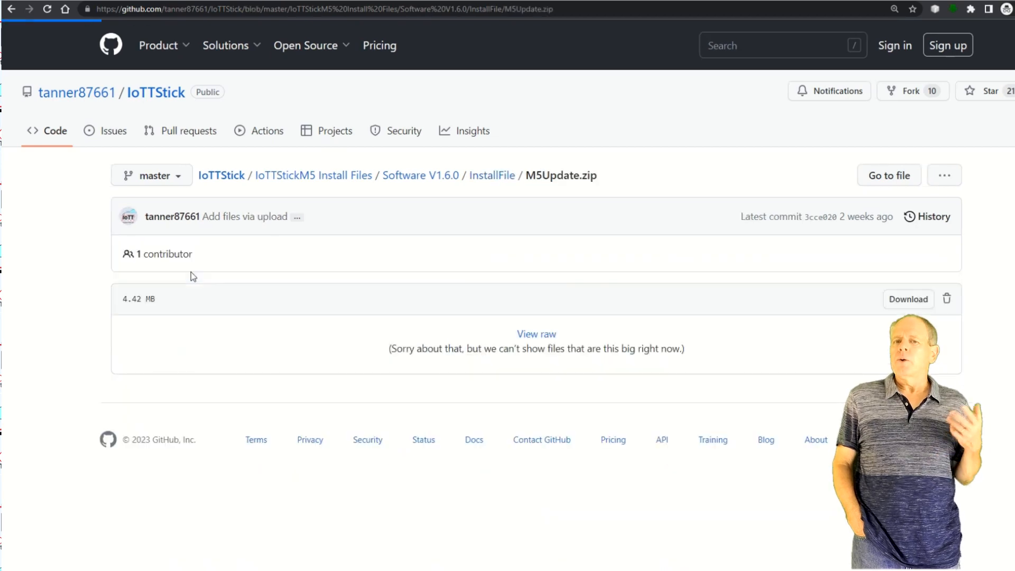
pyautogui.moveTo(909, 299)
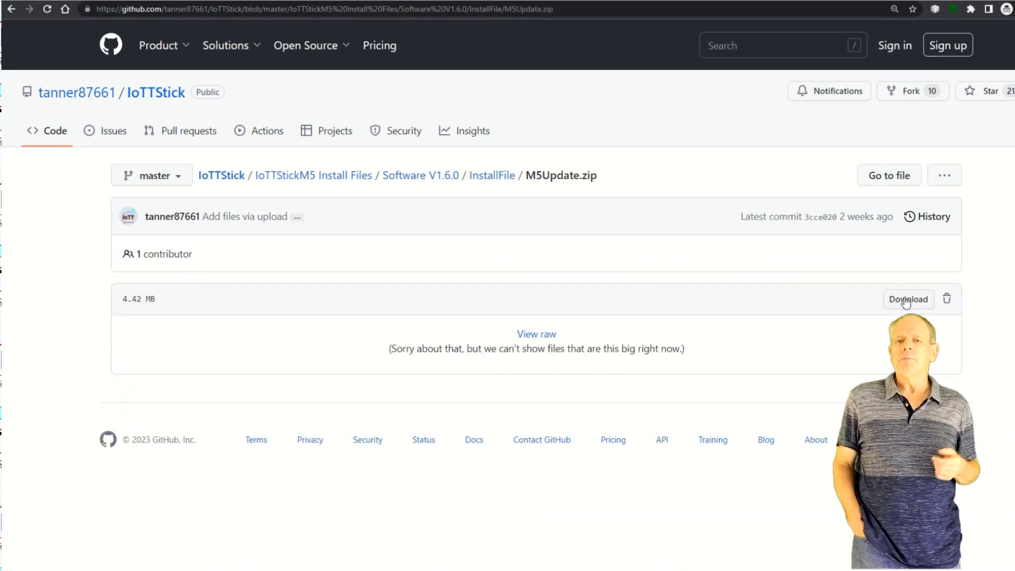
pyautogui.click(908, 298)
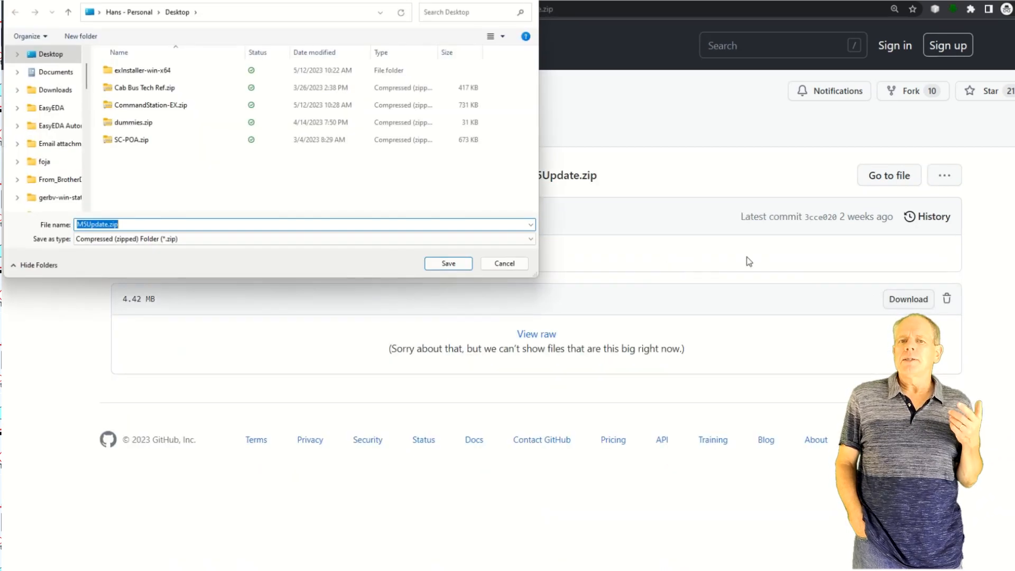
pyautogui.moveTo(310, 209)
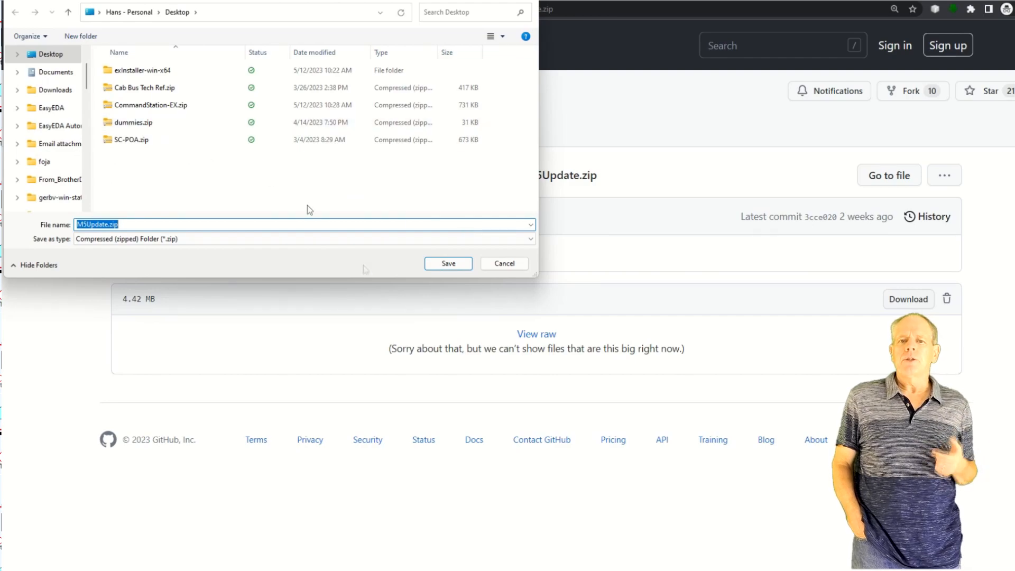
pyautogui.click(447, 263)
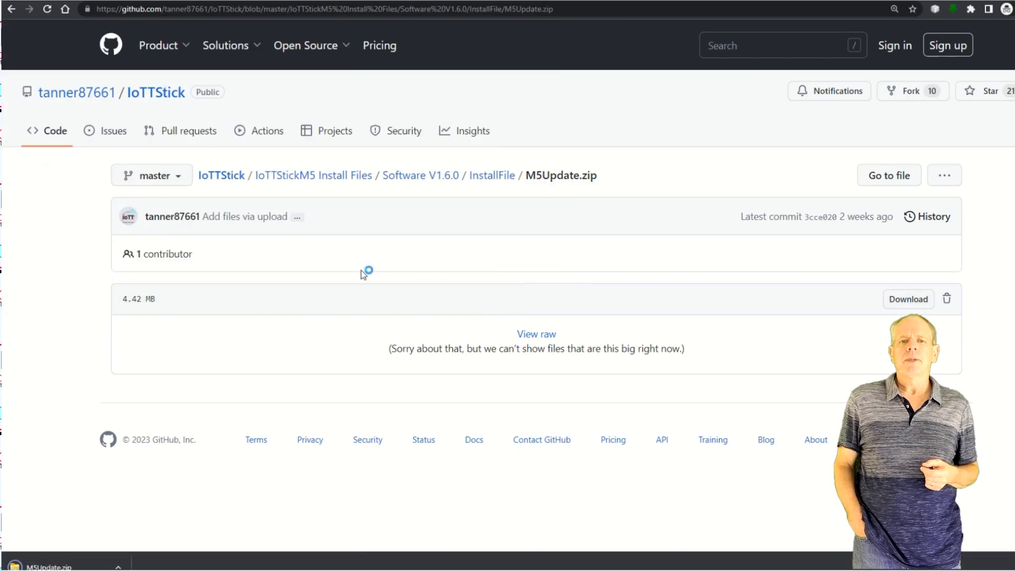
pyautogui.rightClick(352, 271)
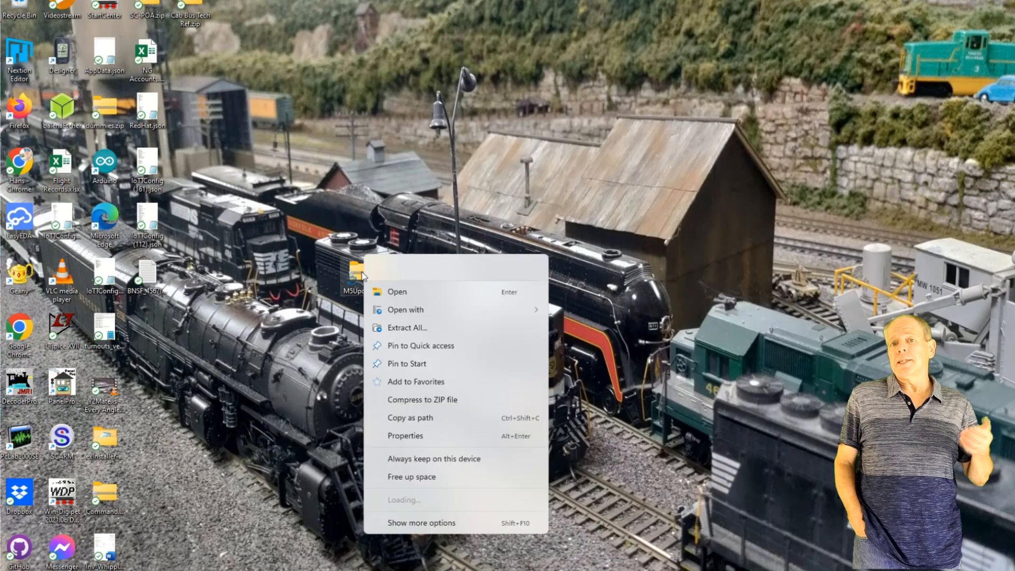
# - Extract M5Update.zip into Desktop\M5Update and select update.bat
pyautogui.click(405, 327)
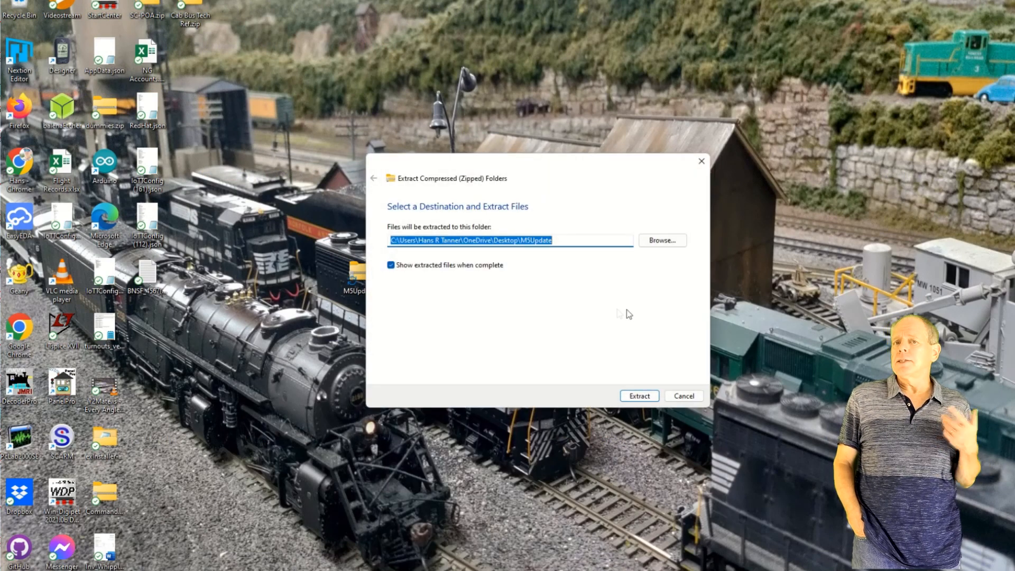
pyautogui.click(639, 395)
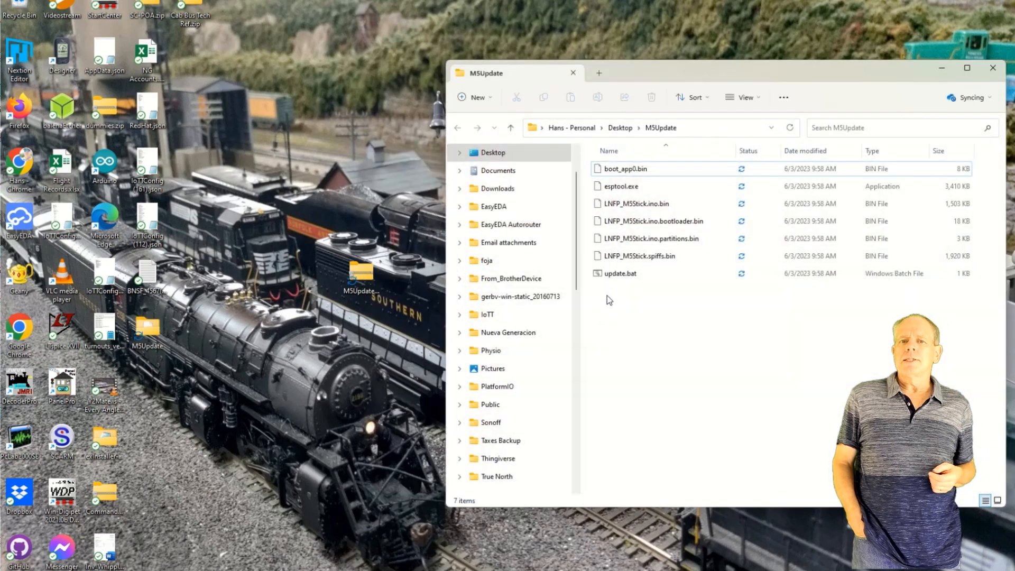
pyautogui.click(620, 273)
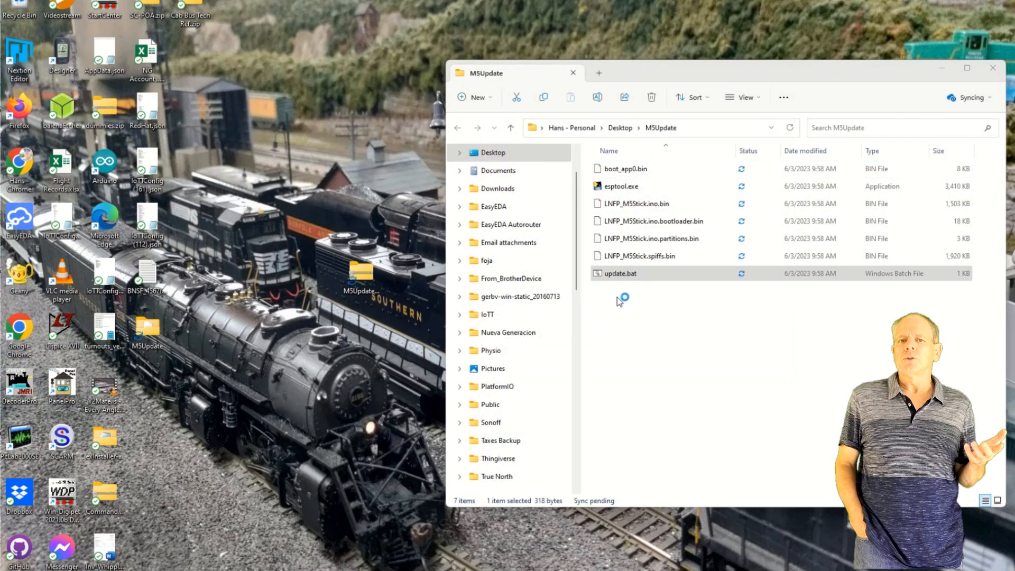
# - Run update.bat, choosing More info and Run anyway on the SmartScreen warning
pyautogui.doubleClick(620, 274)
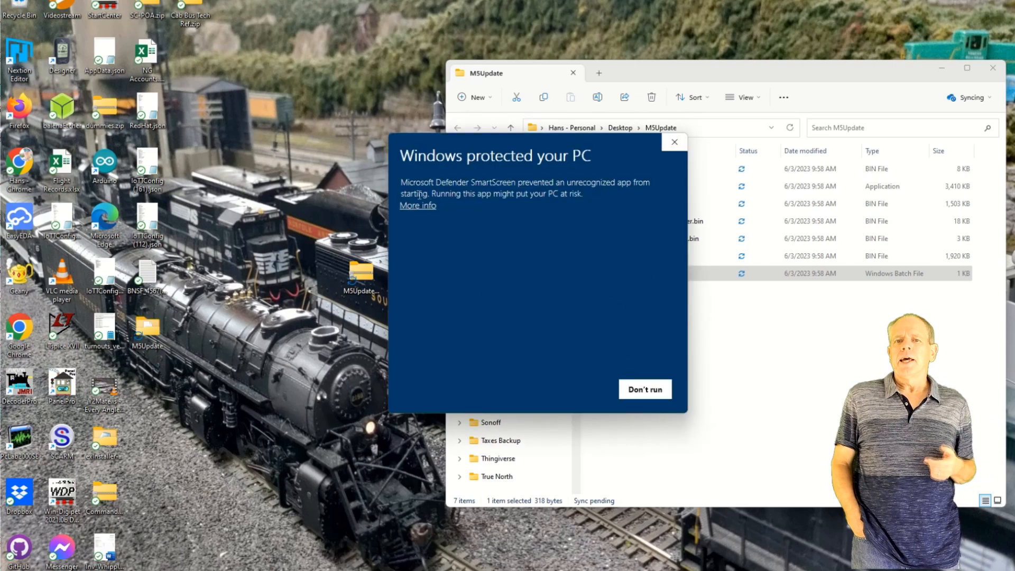
pyautogui.click(417, 205)
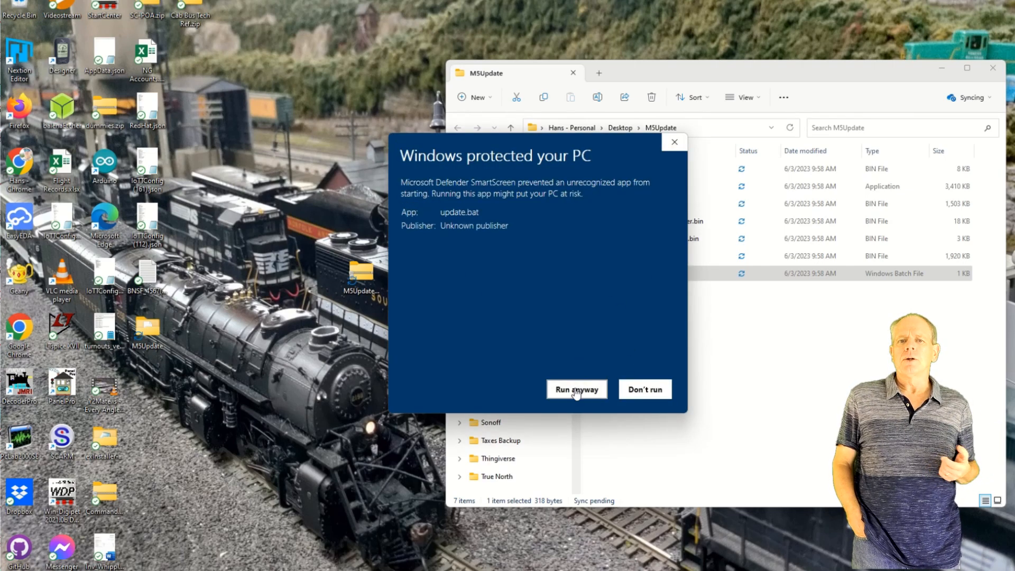
pyautogui.click(576, 390)
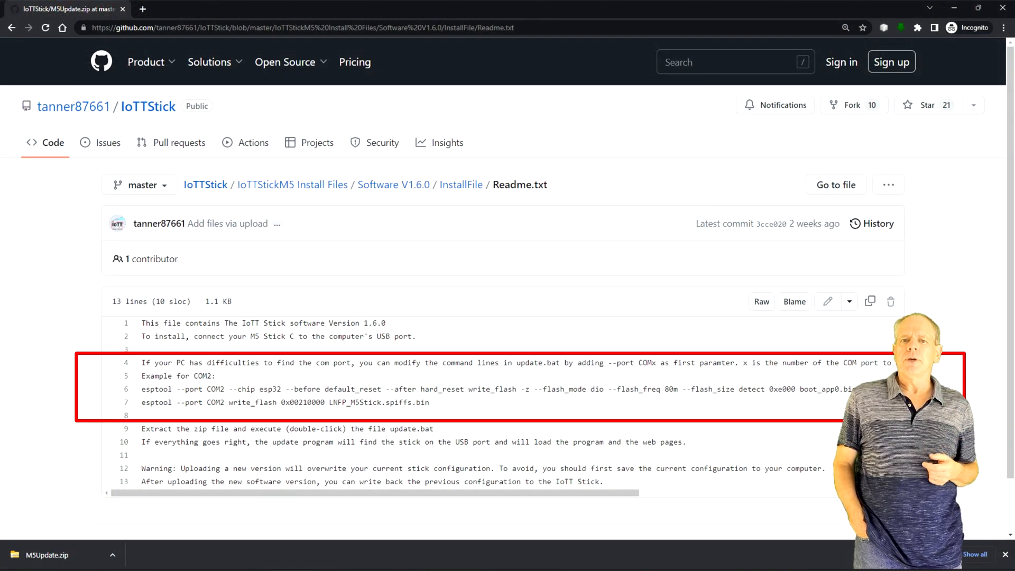
# - Open Readme.txt in the Software V1.6.0 InstallFile folder
pyautogui.click(461, 184)
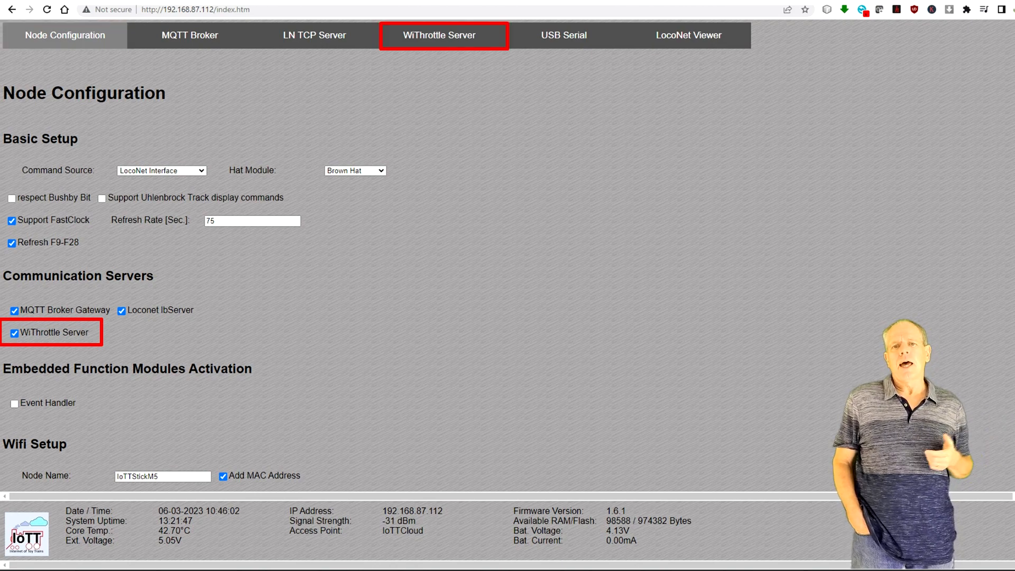
# - Open the WiThrottle Server settings tab
pyautogui.click(440, 35)
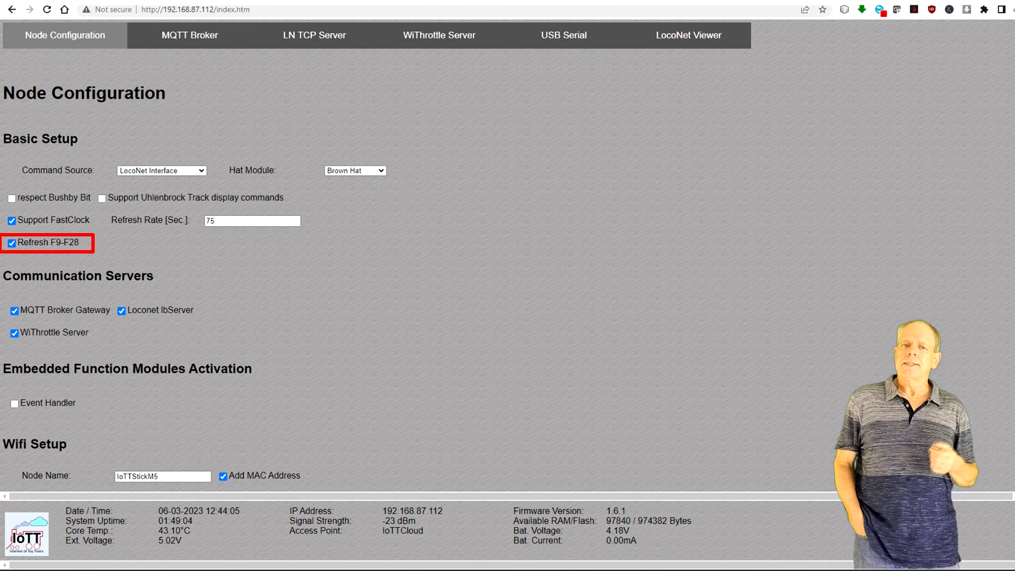
# - Open the LocoNet Viewer tab from the top navigation bar
pyautogui.click(689, 34)
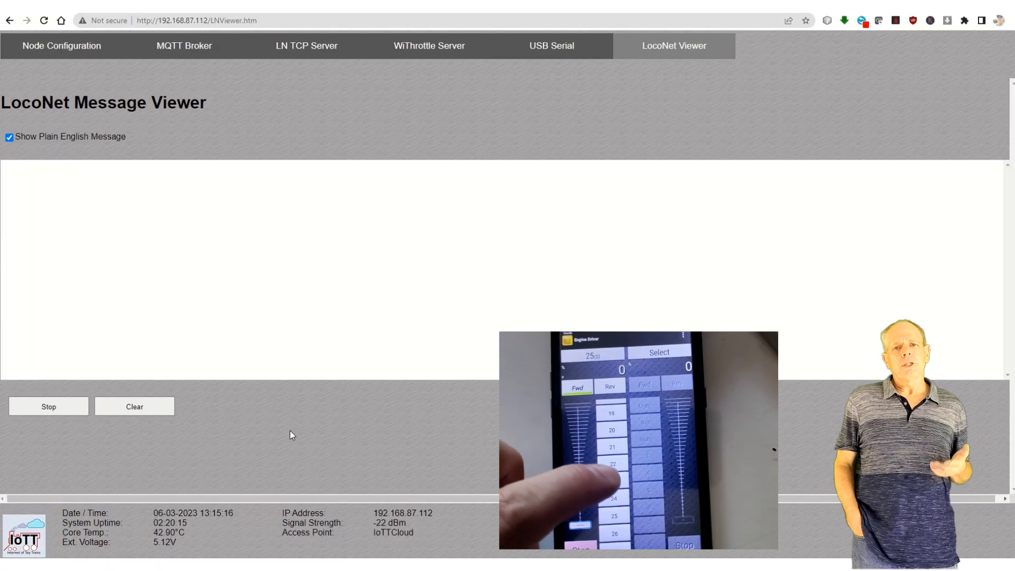